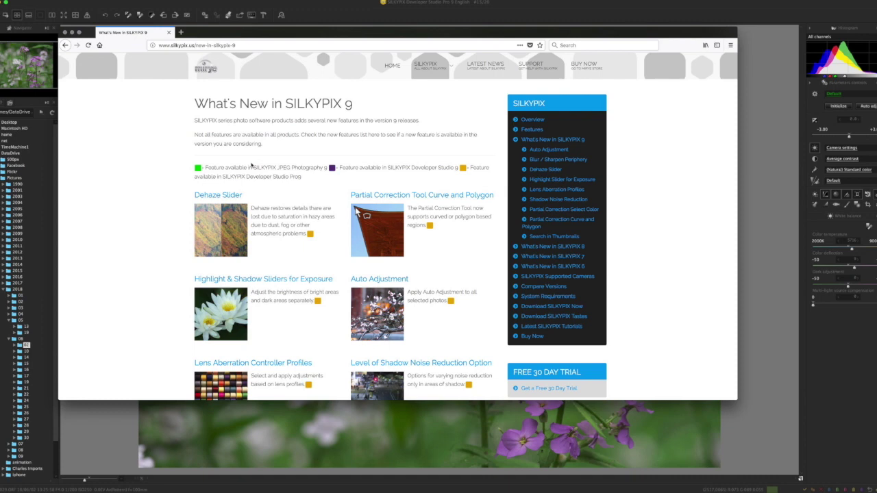
pyautogui.moveTo(178, 106)
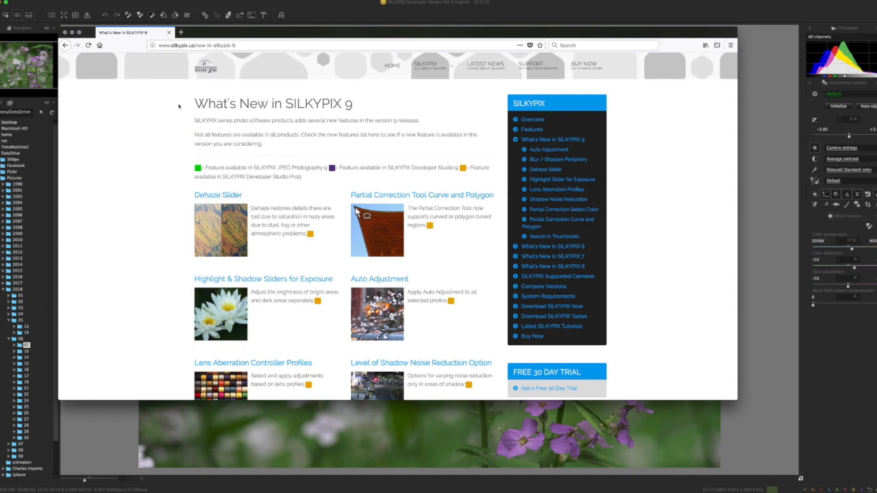
# Step: Scroll through the control palette, then bring up placement options on the Tone curve palette title bar
pyautogui.scroll(-3)
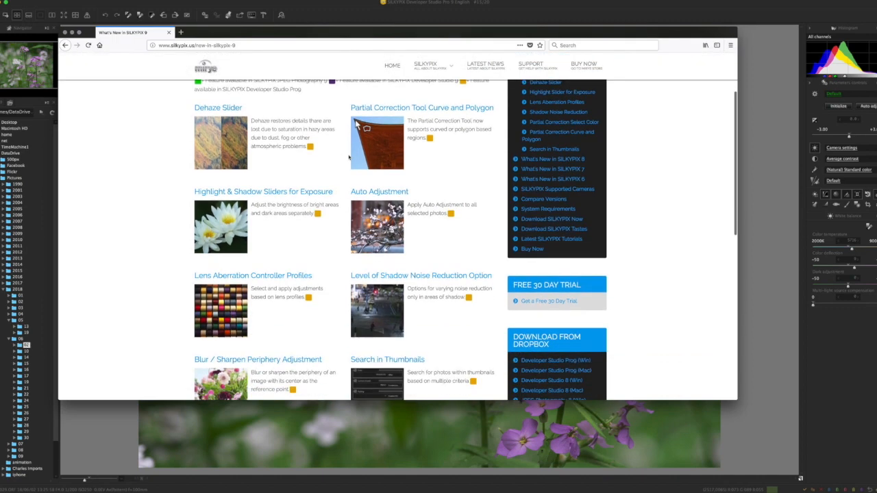
pyautogui.scroll(-3)
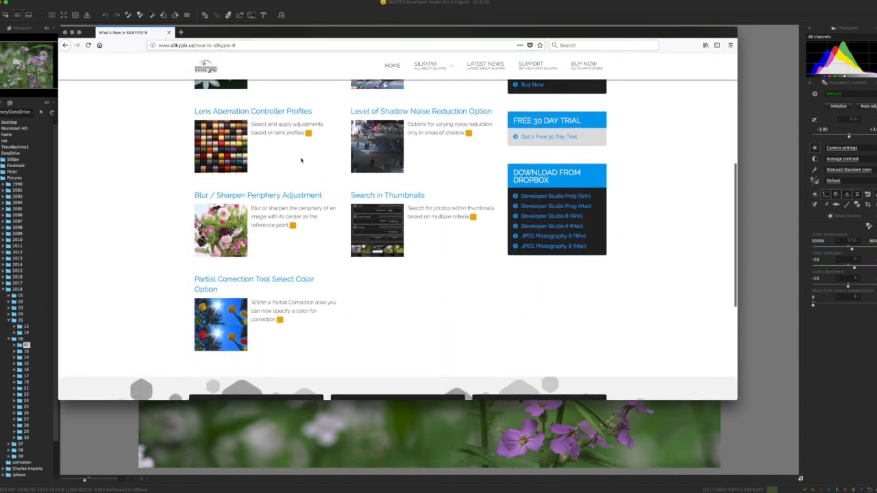
pyautogui.moveTo(337, 224)
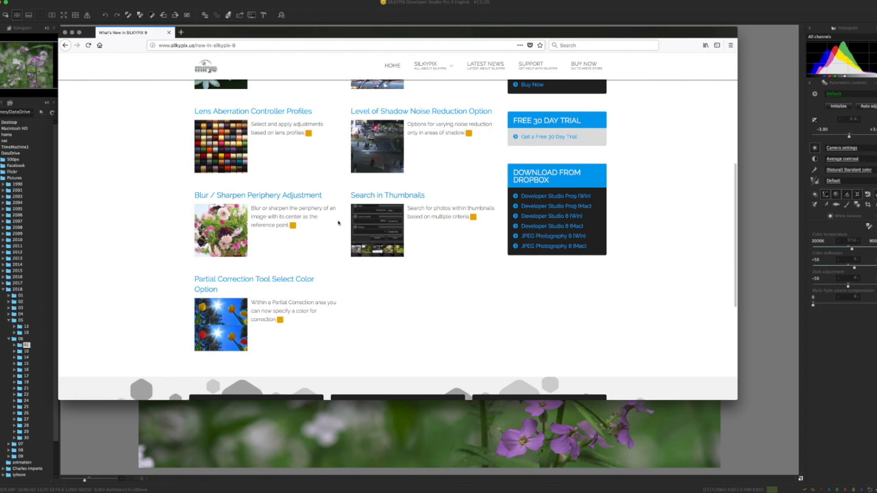
pyautogui.scroll(3)
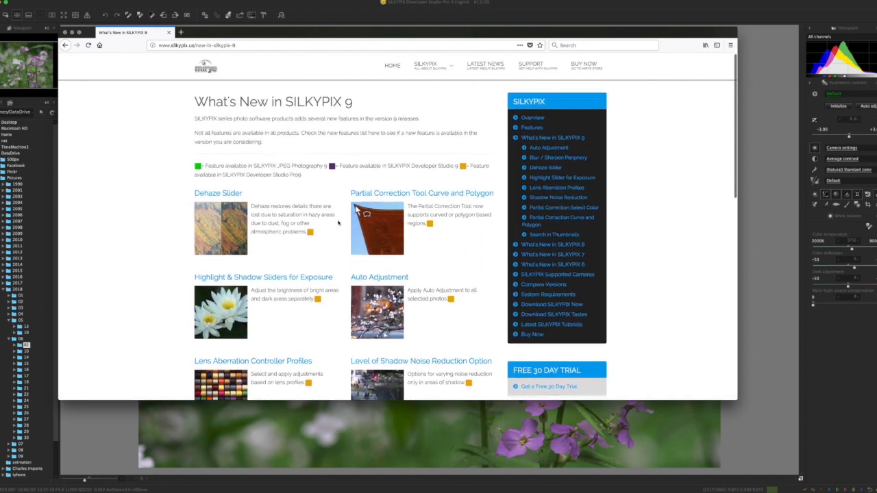
pyautogui.scroll(-3)
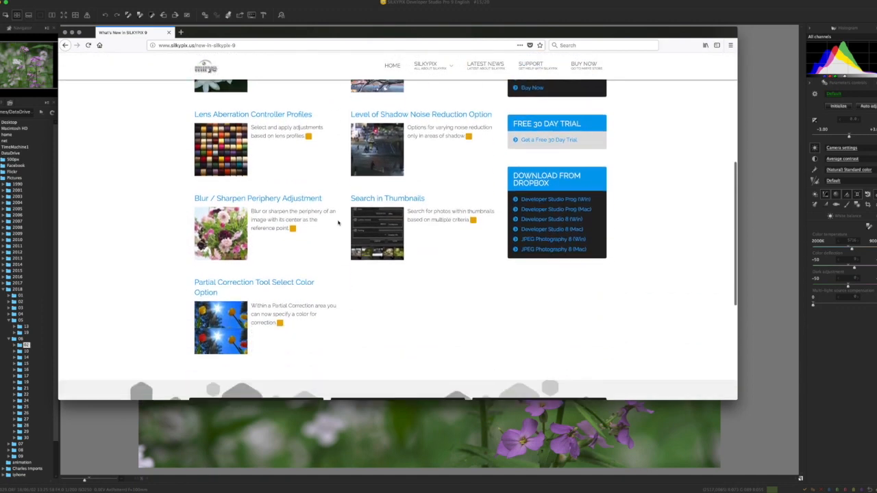
pyautogui.scroll(-3)
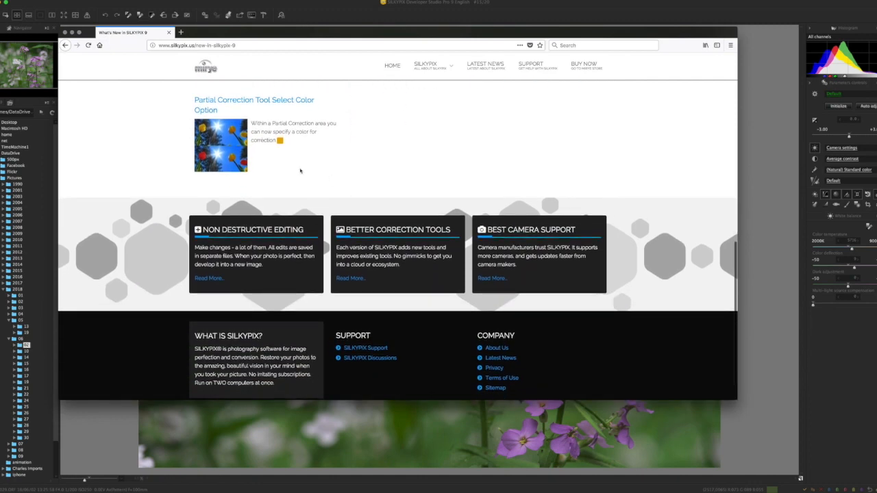
pyautogui.scroll(3)
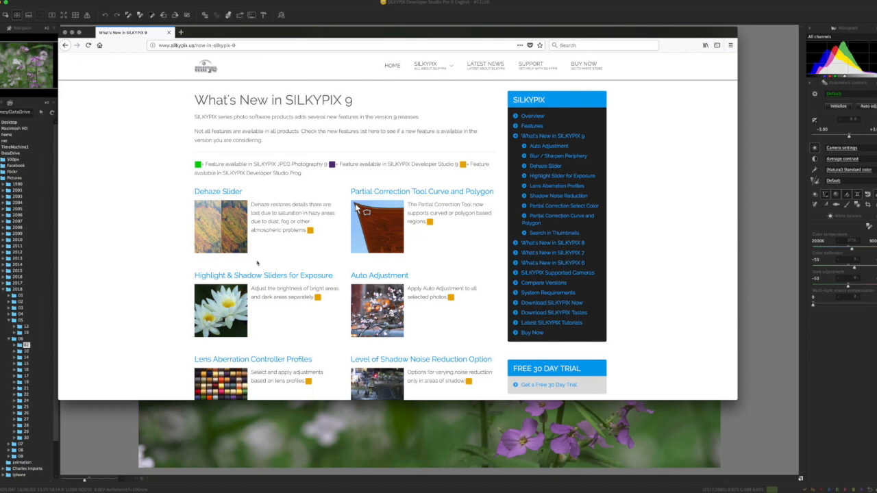
pyautogui.scroll(-3)
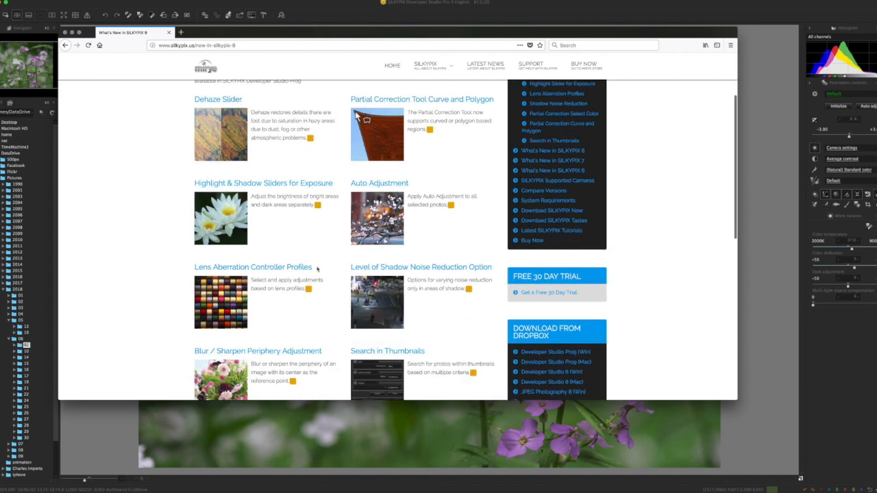
pyautogui.scroll(-3)
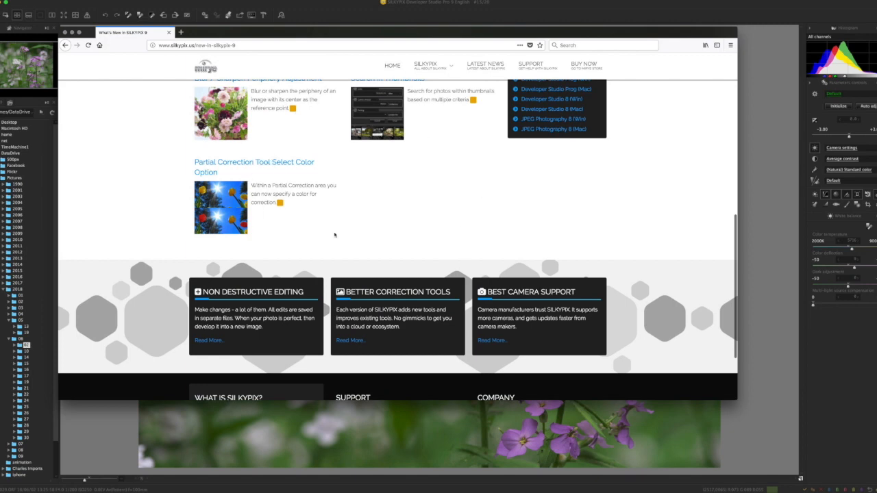
pyautogui.scroll(3)
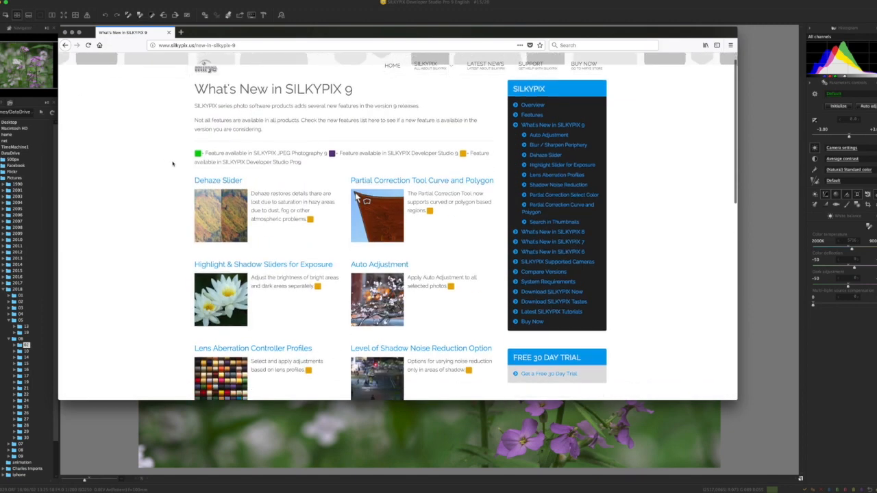
pyautogui.scroll(-3)
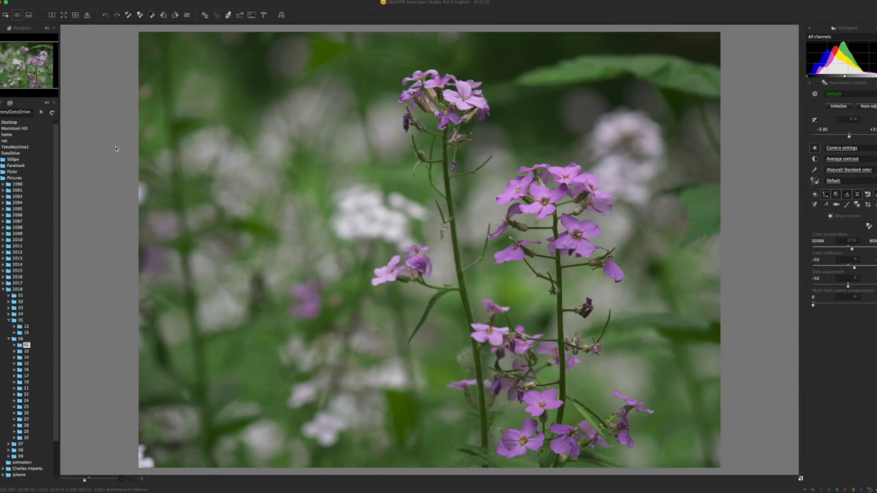
pyautogui.moveTo(174, 113)
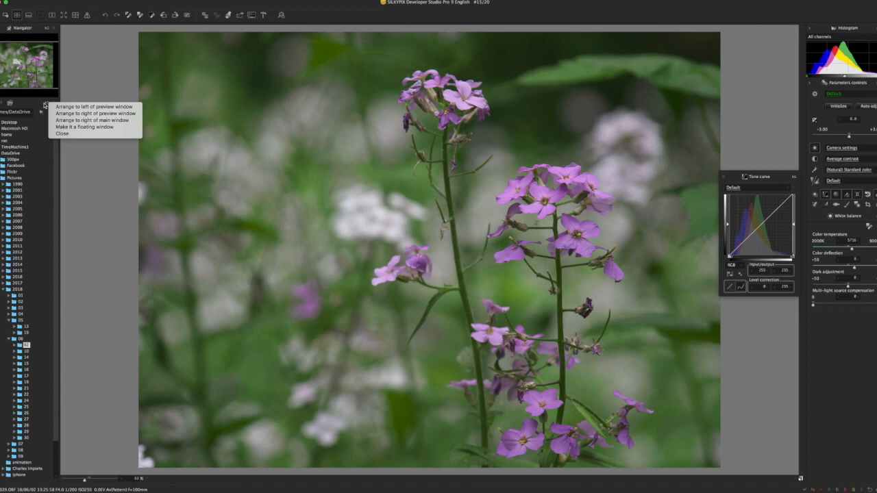
pyautogui.moveTo(83, 85)
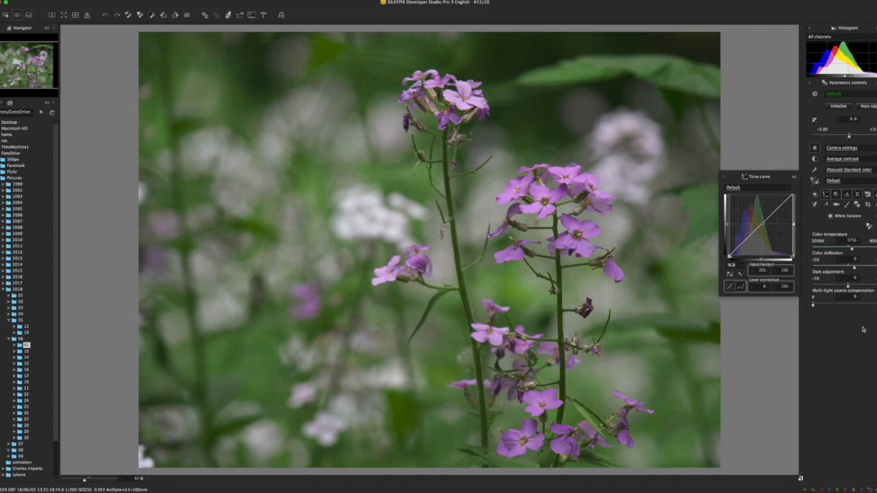
pyautogui.rightClick(841, 220)
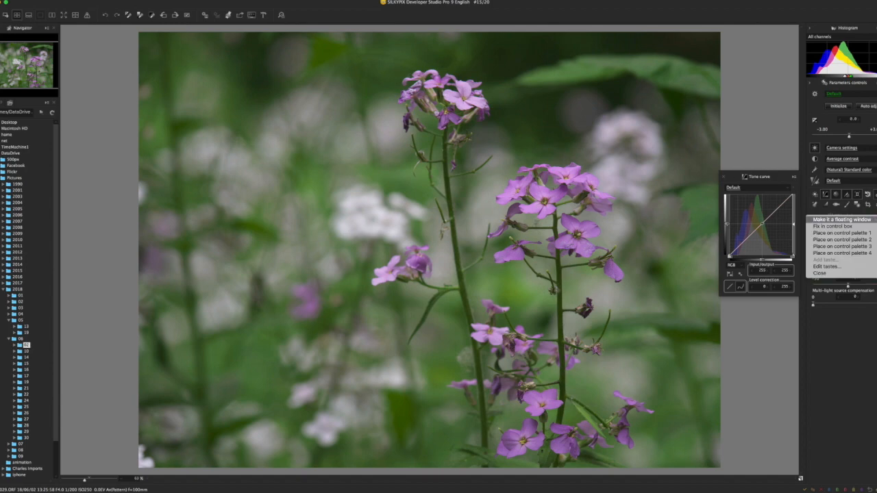
pyautogui.moveTo(839, 233)
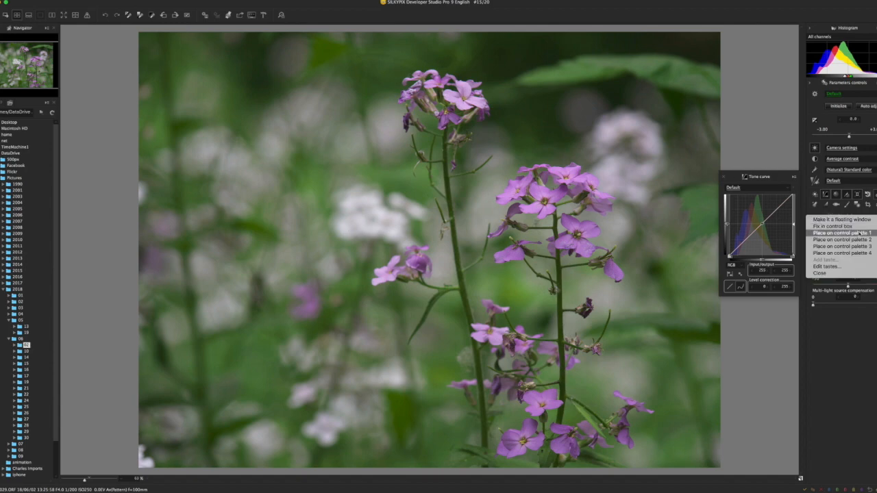
pyautogui.moveTo(748, 334)
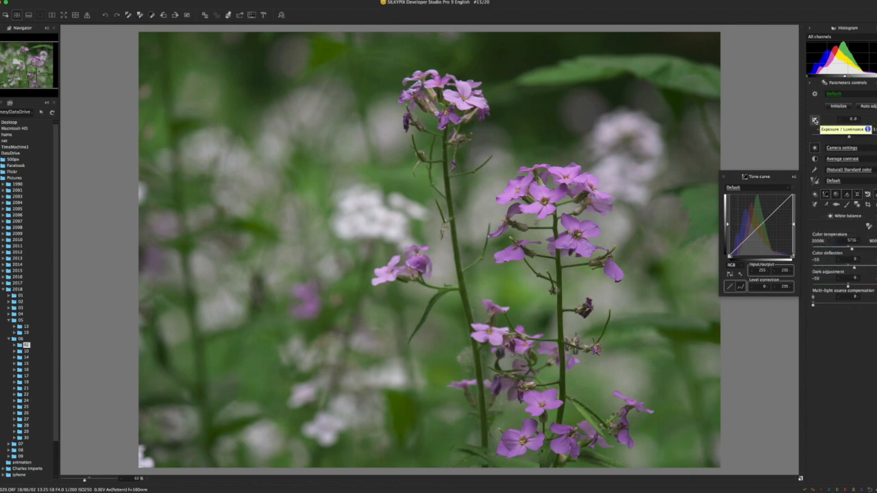
# Step: Make the Tone curve palette a floating window beside the flower photo
pyautogui.click(814, 121)
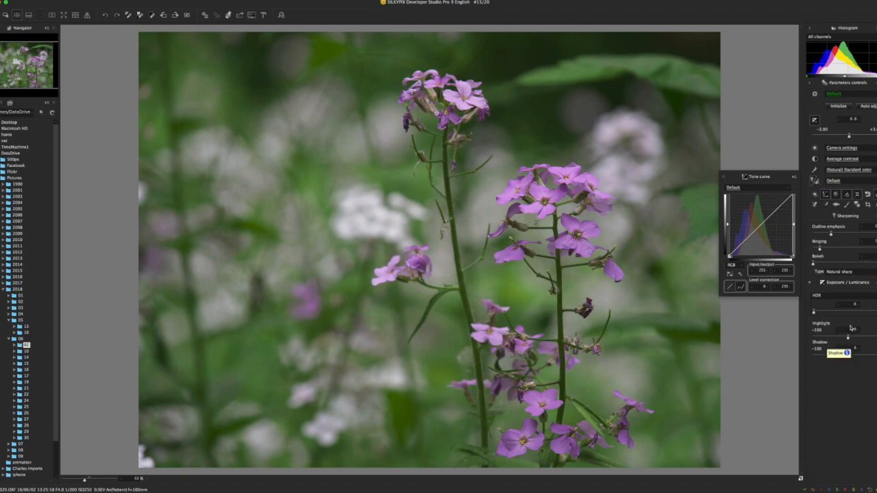
pyautogui.moveTo(849, 314)
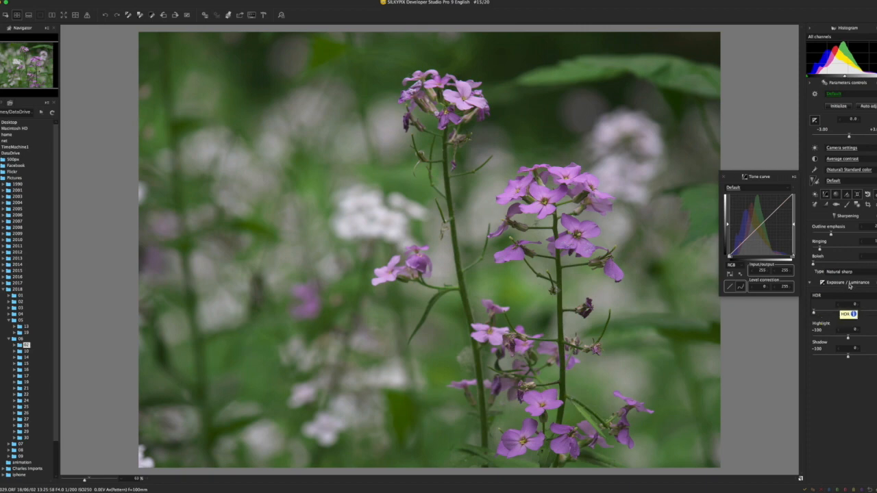
pyautogui.moveTo(850, 314)
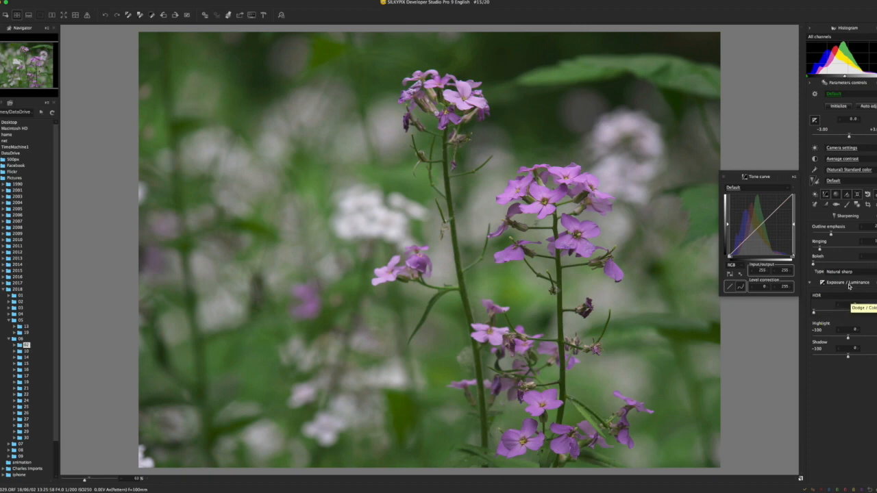
pyautogui.moveTo(780, 173)
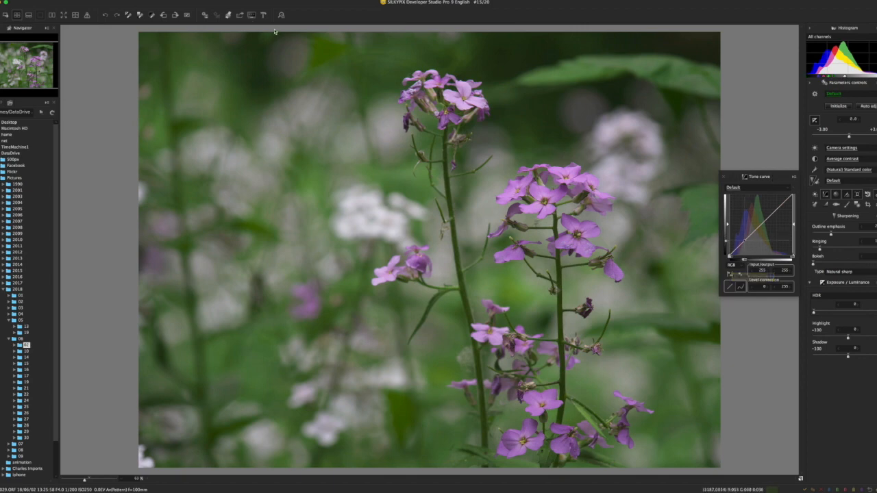
# Step: Bring up the Customize toolbar dialog from the toolbar's arrangement options
pyautogui.rightClick(274, 15)
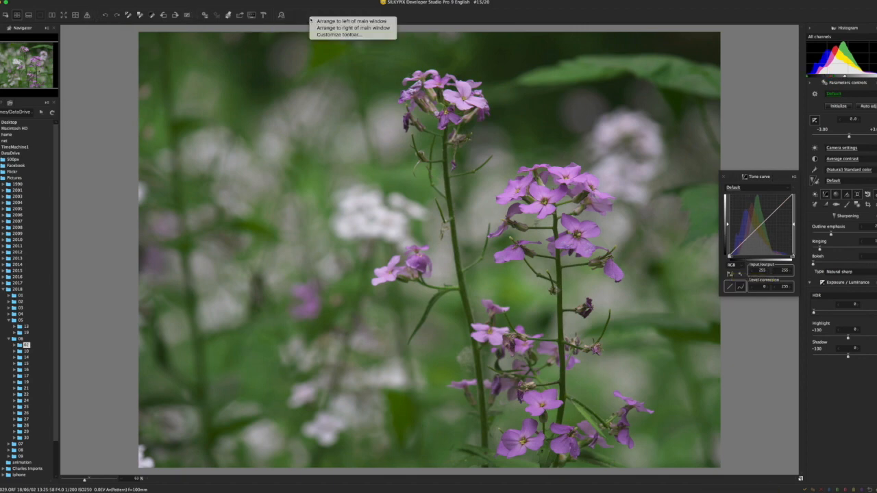
pyautogui.click(338, 35)
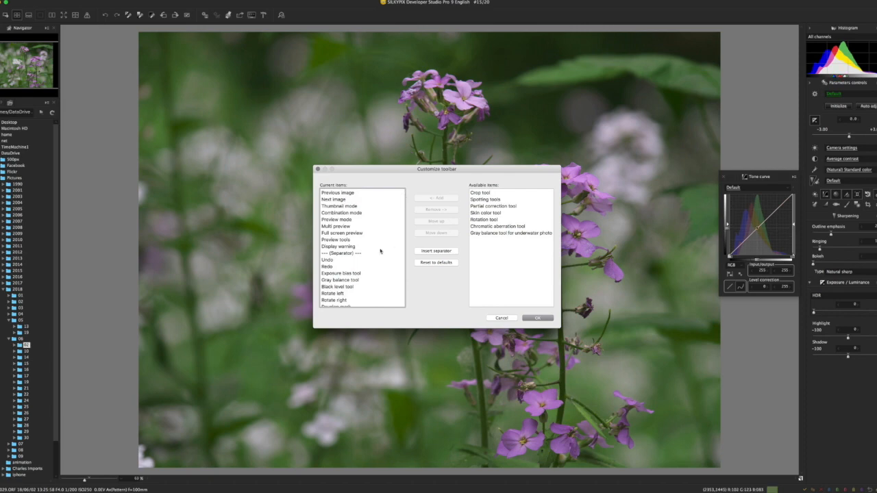
pyautogui.scroll(-3)
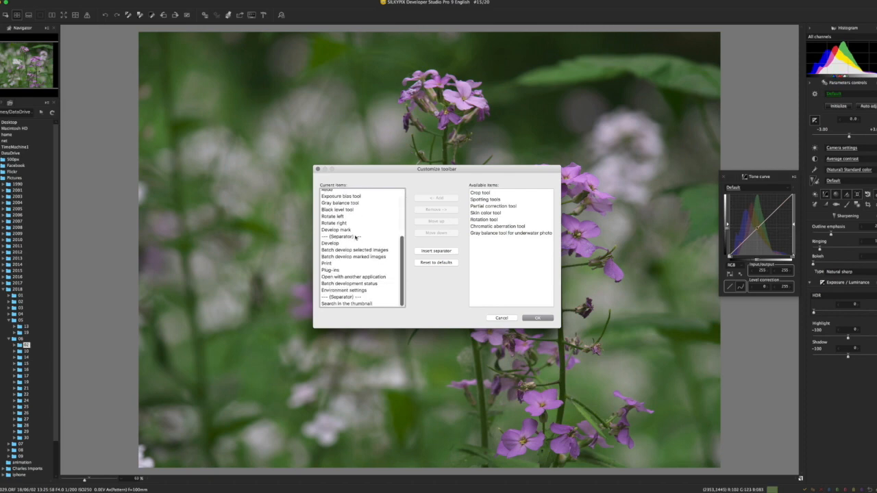
pyautogui.scroll(3)
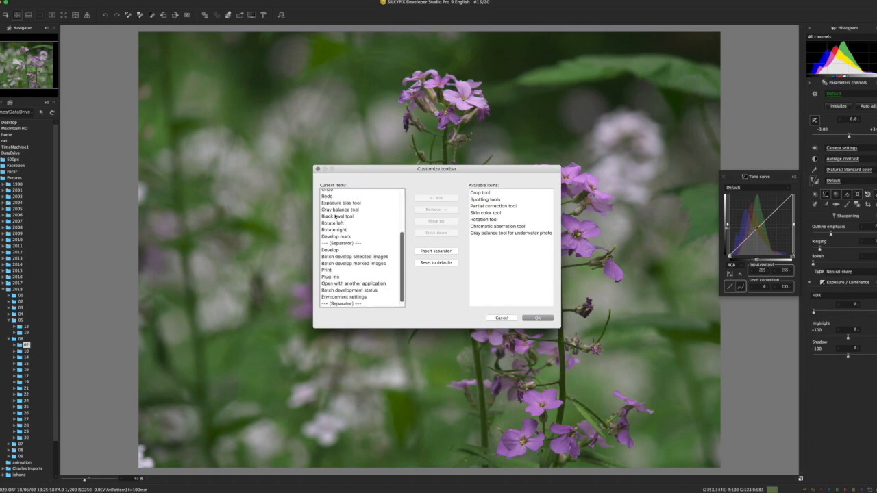
# Step: Add the crop and rotation tools to the toolbar and confirm the customization
pyautogui.click(479, 192)
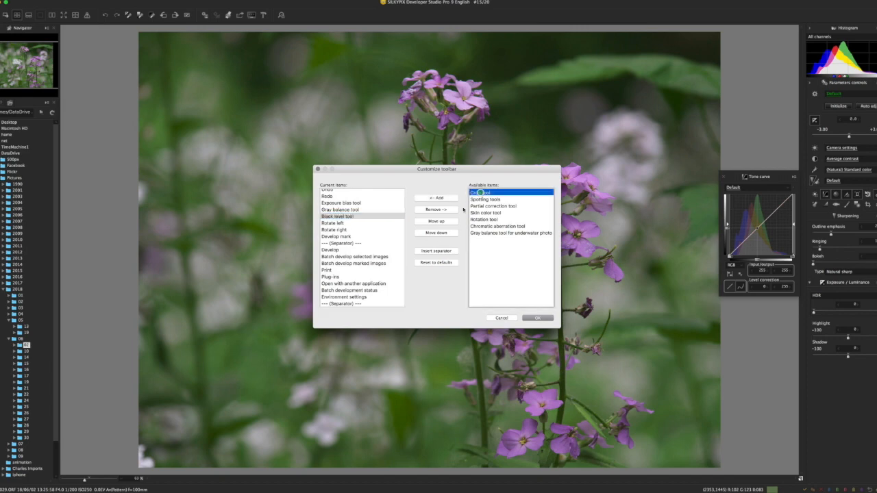
pyautogui.click(436, 198)
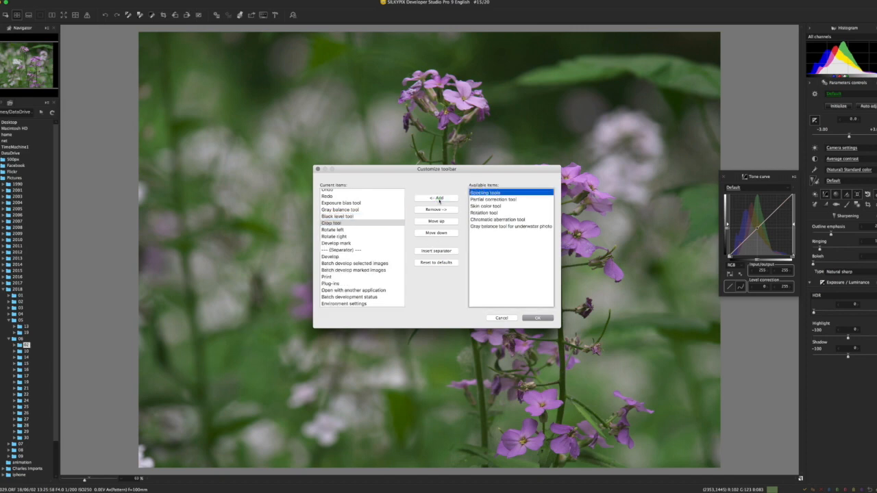
pyautogui.click(482, 212)
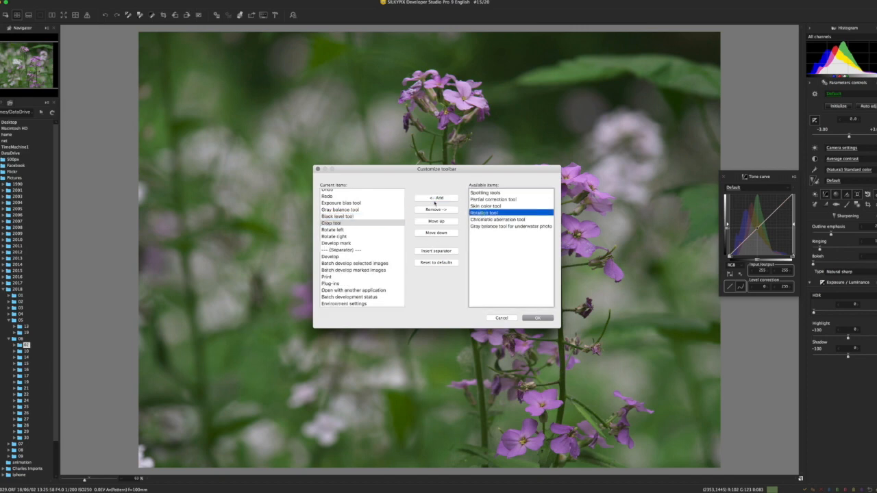
pyautogui.click(436, 198)
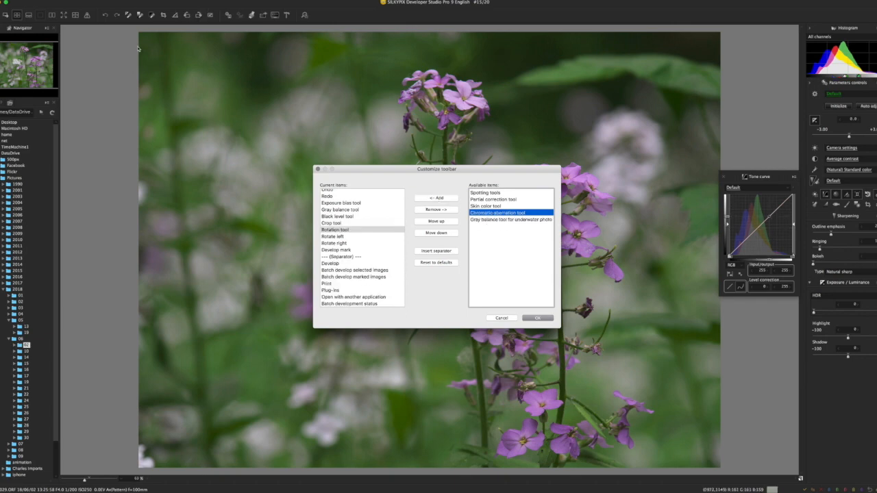
pyautogui.moveTo(353, 111)
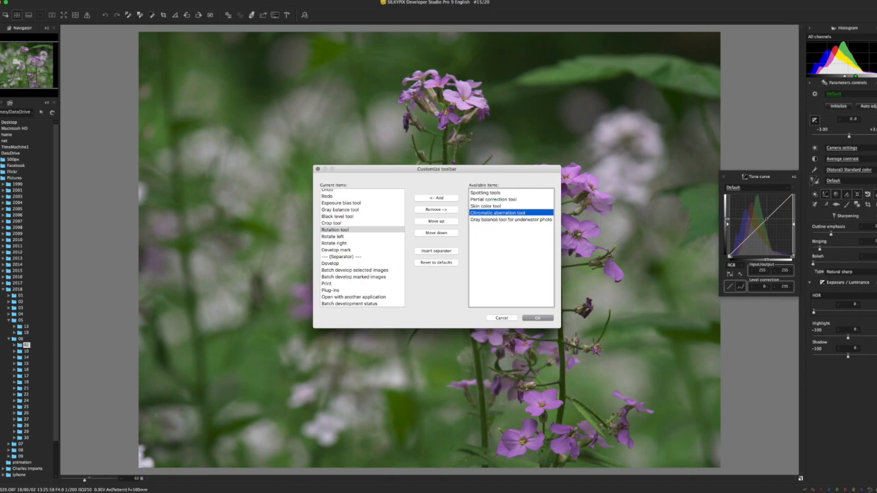
pyautogui.moveTo(518, 326)
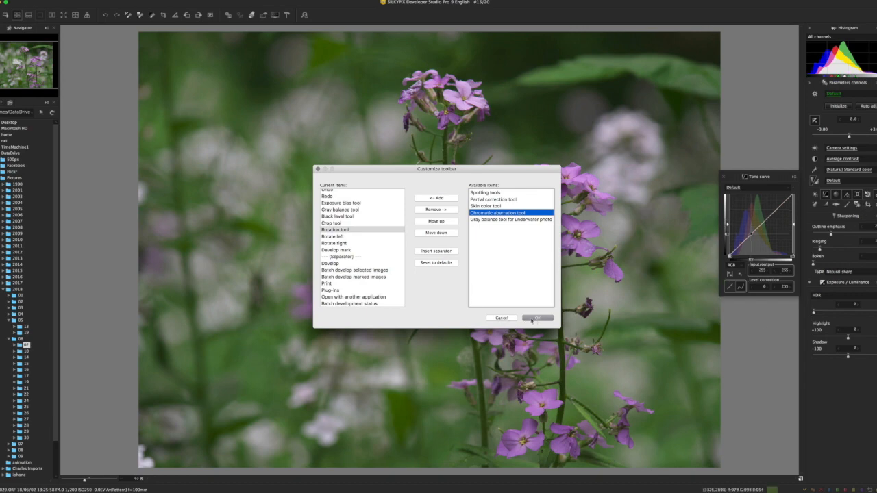
pyautogui.click(538, 318)
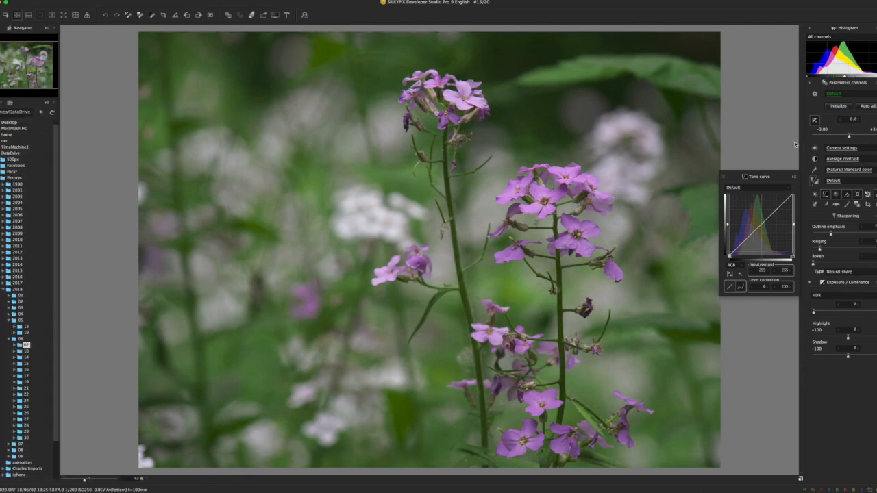
pyautogui.moveTo(754, 126)
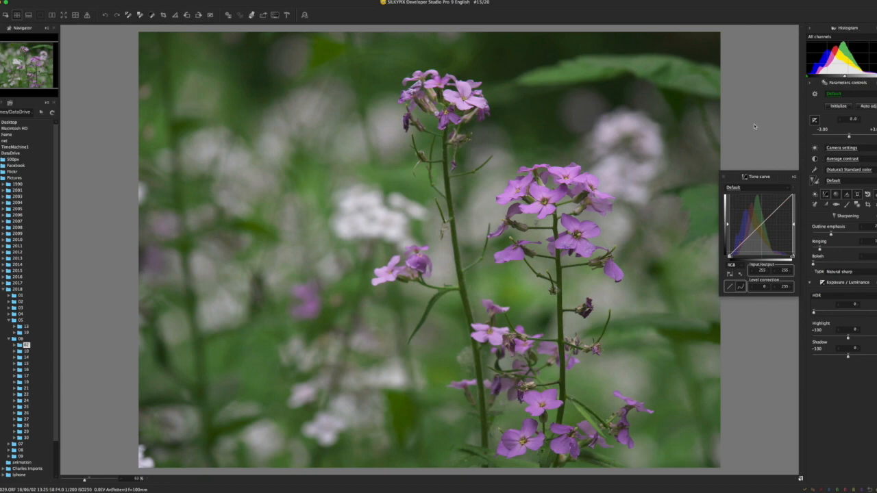
pyautogui.moveTo(607, 145)
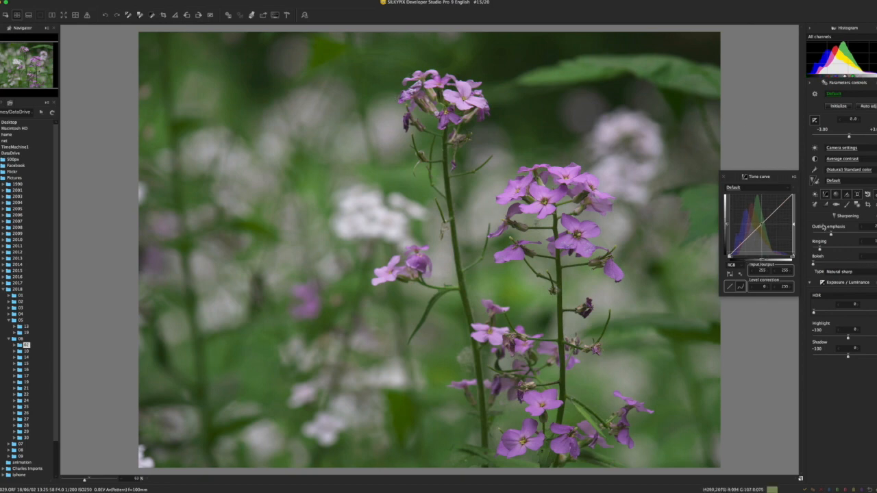
# Step: Review the registered external applications (Photoshop Elements 2019, Photomatix Pro 6) from a thumbnail and accept the list
pyautogui.click(139, 13)
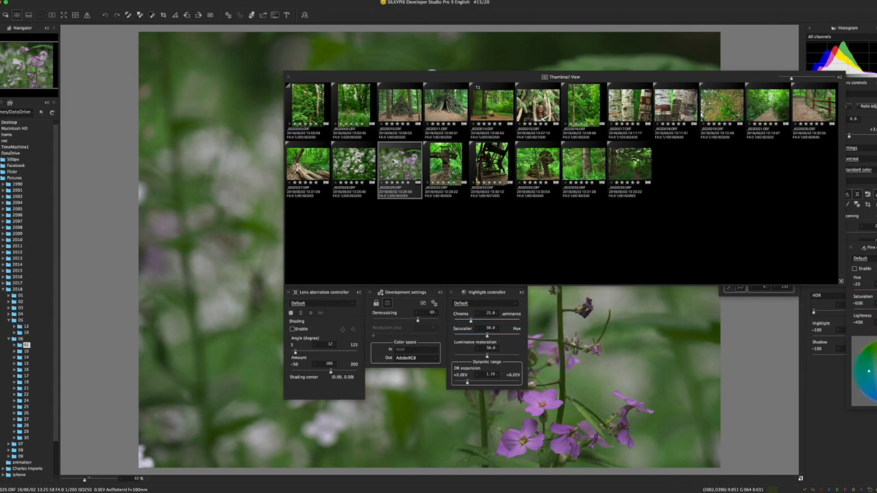
pyautogui.rightClick(400, 164)
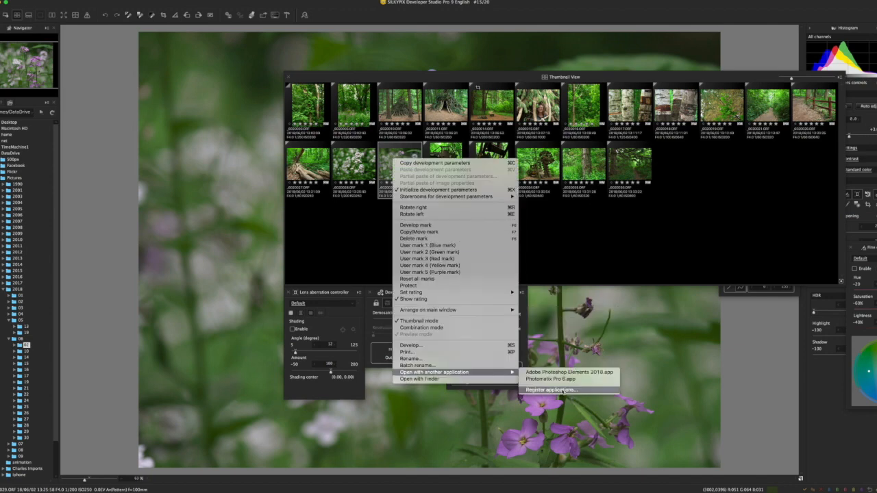
pyautogui.click(550, 389)
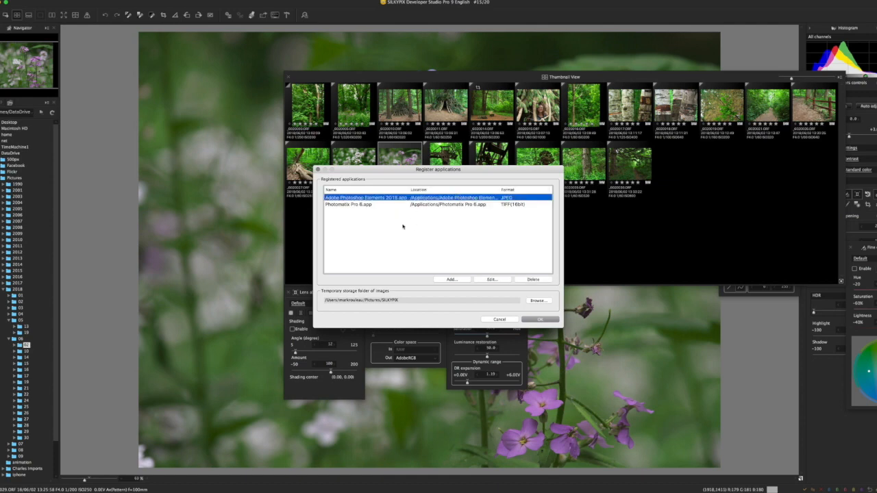
pyautogui.moveTo(414, 231)
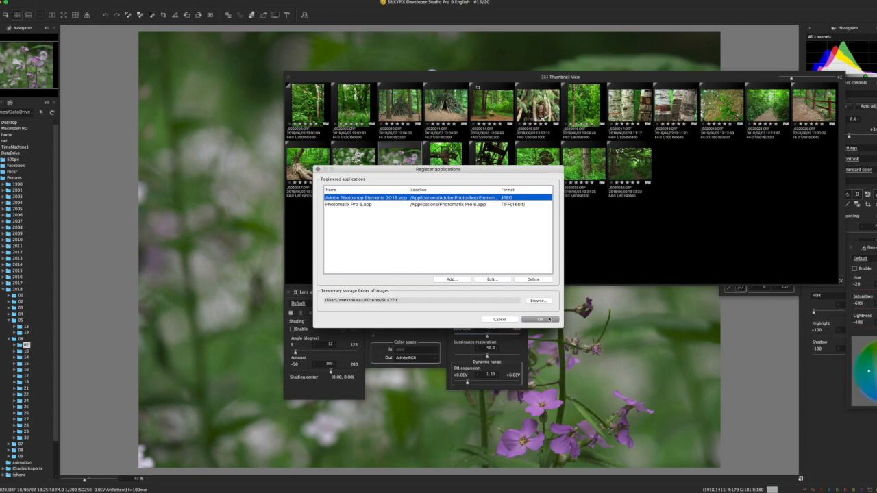
pyautogui.click(540, 320)
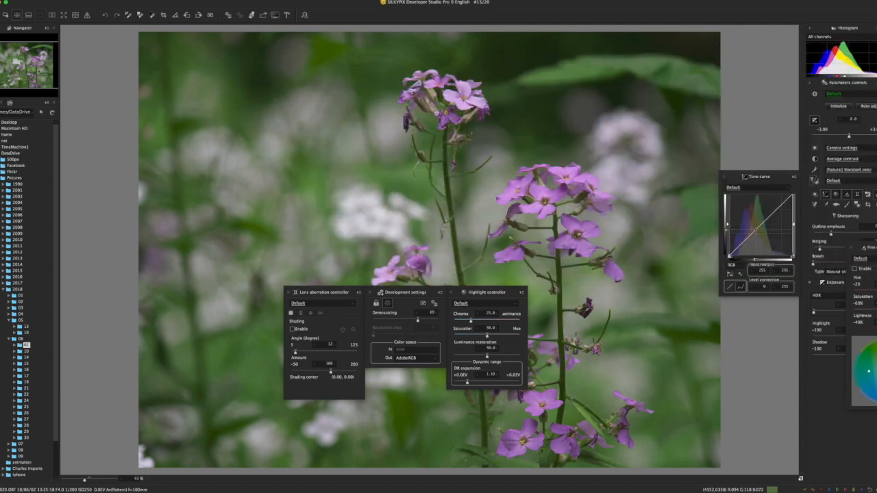
# Step: Close the extra floating palettes and drag the Tone curve palette to a new position
pyautogui.click(524, 292)
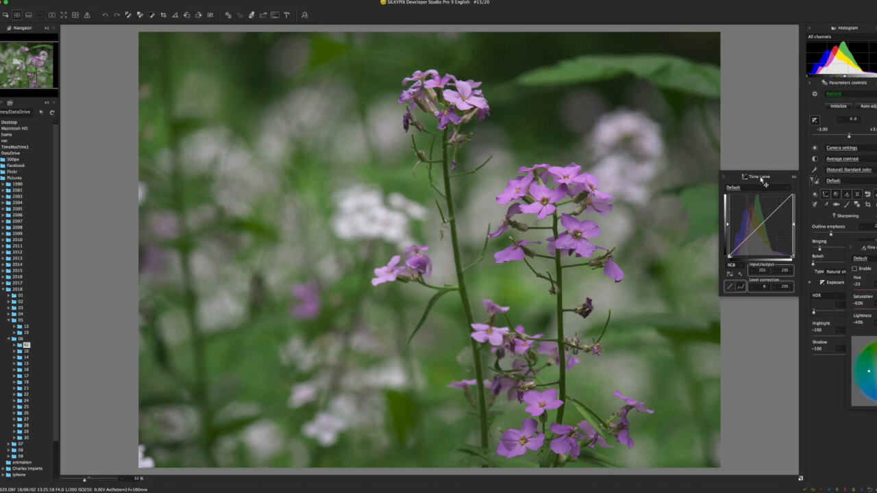
pyautogui.moveTo(759, 175); pyautogui.dragTo(711, 169)
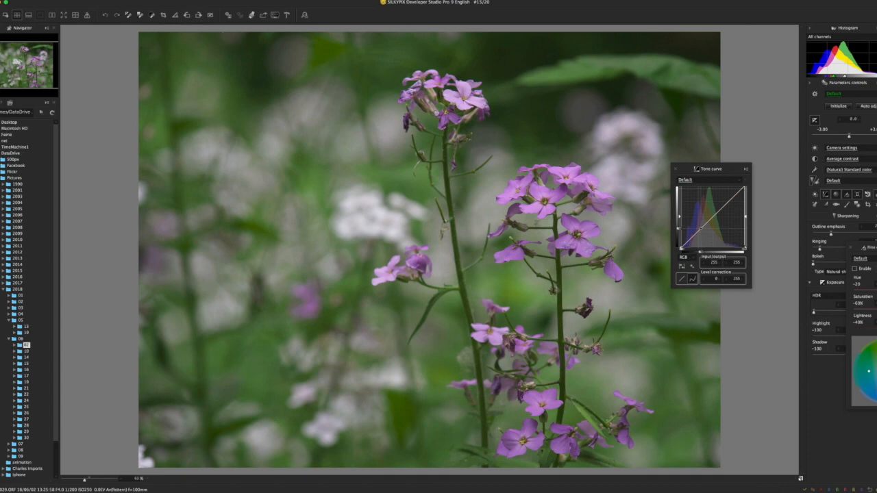
pyautogui.moveTo(651, 241)
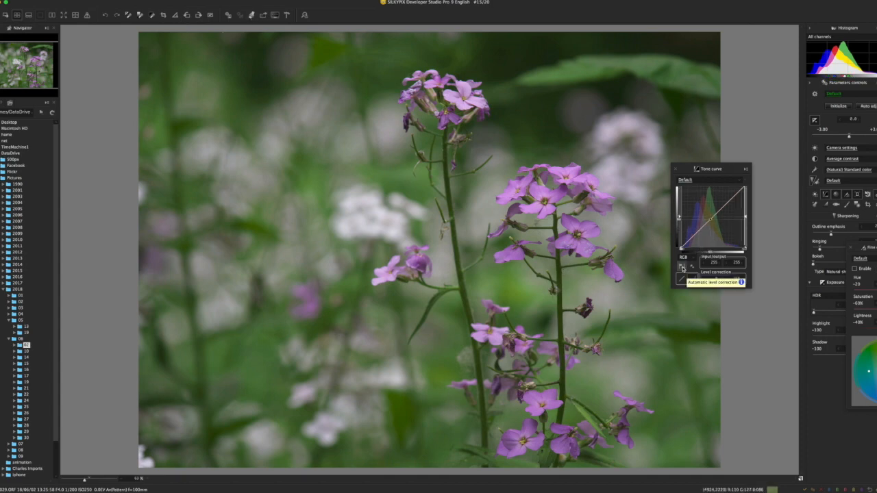
pyautogui.click(683, 268)
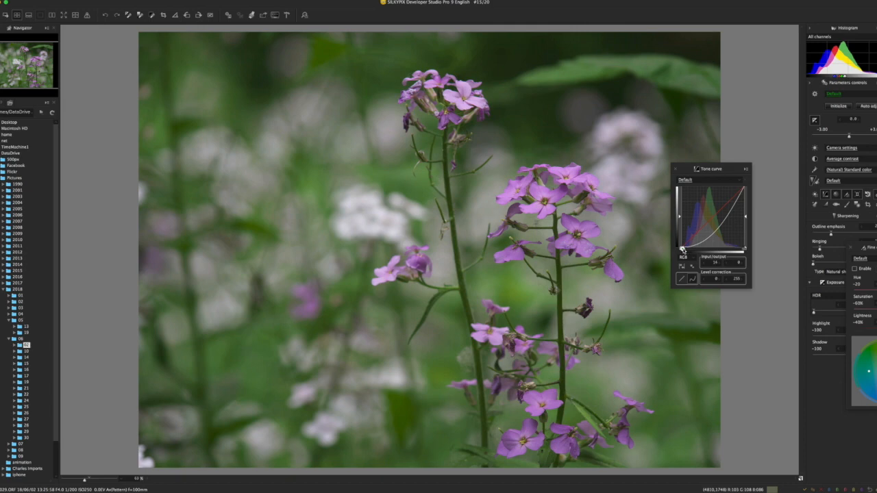
pyautogui.moveTo(682, 247); pyautogui.dragTo(692, 255)
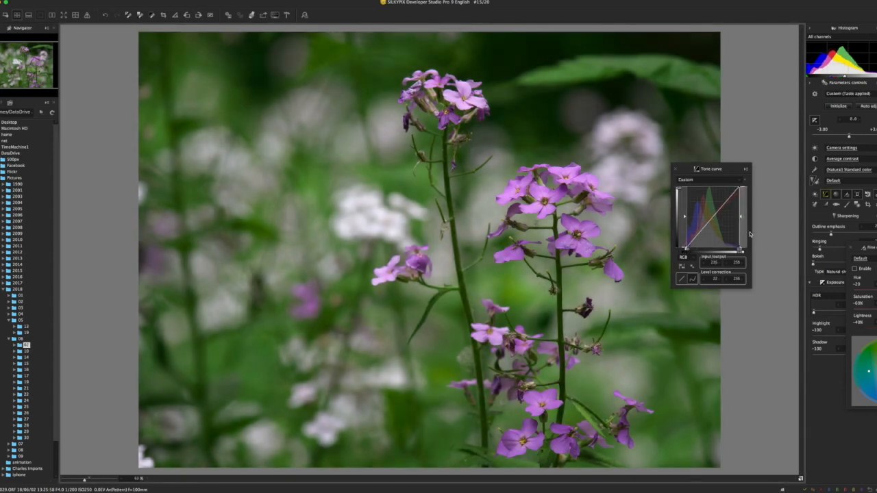
pyautogui.click(710, 180)
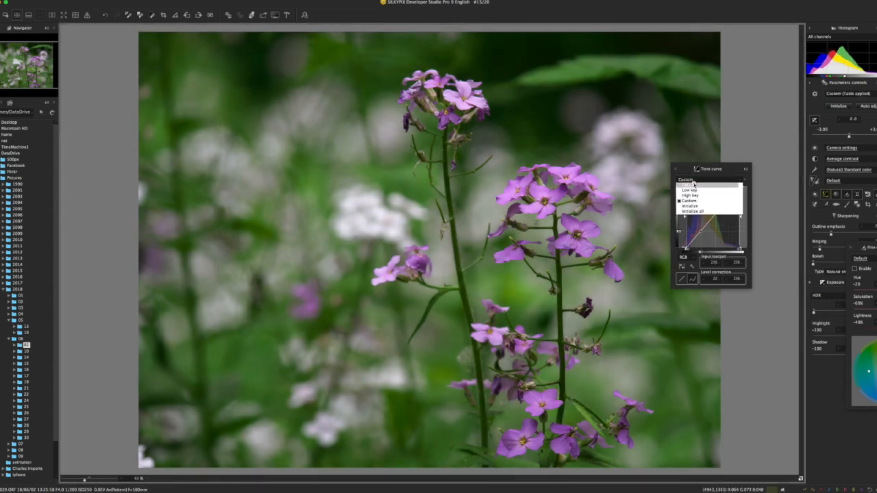
pyautogui.click(688, 185)
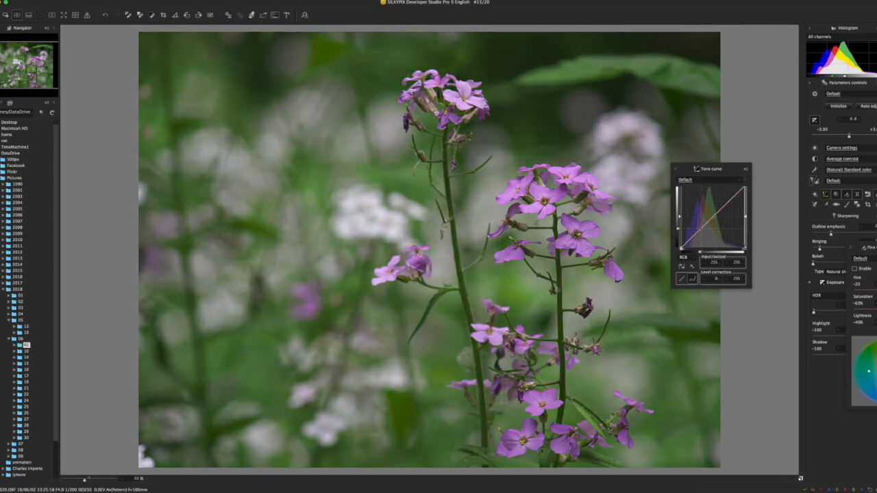
pyautogui.click(244, 3)
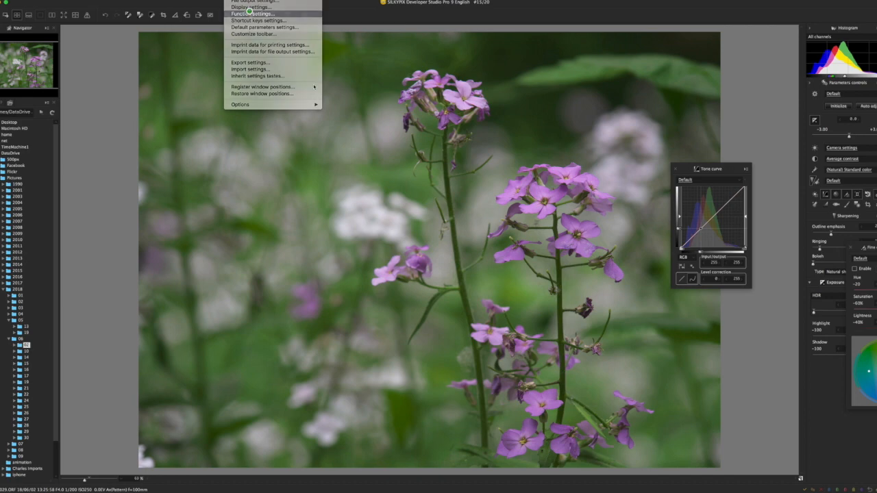
# Step: In Function settings, set the auto level shadow and highlight side thresholds to 0.1%
pyautogui.click(252, 14)
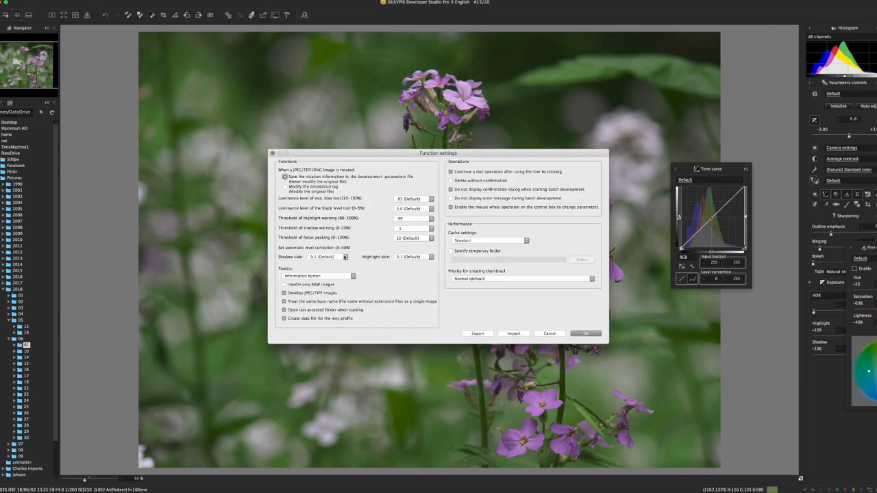
pyautogui.click(344, 256)
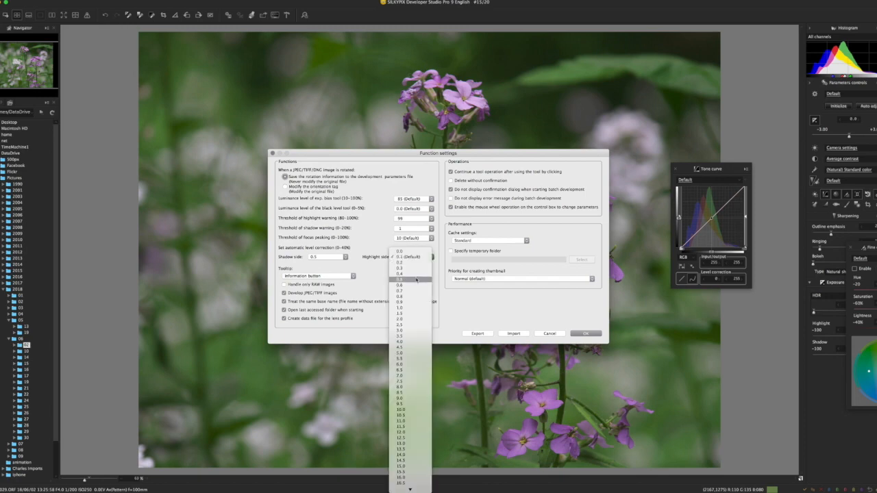
pyautogui.click(401, 280)
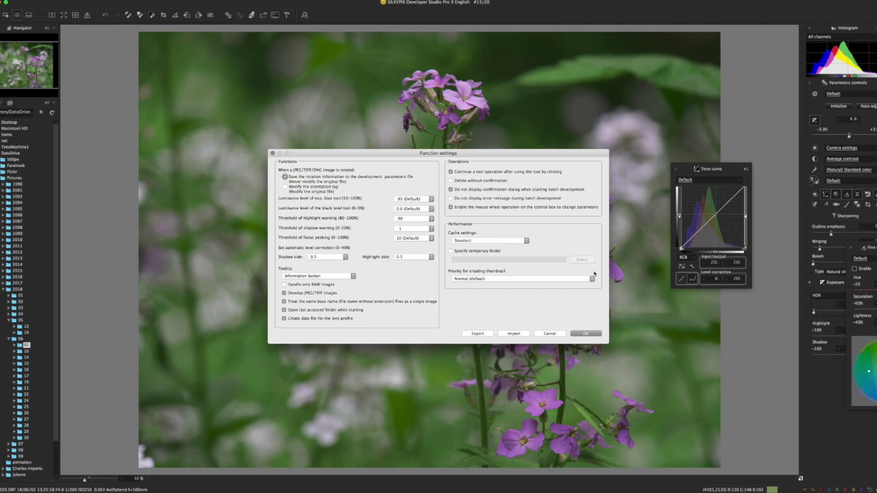
pyautogui.moveTo(532, 281)
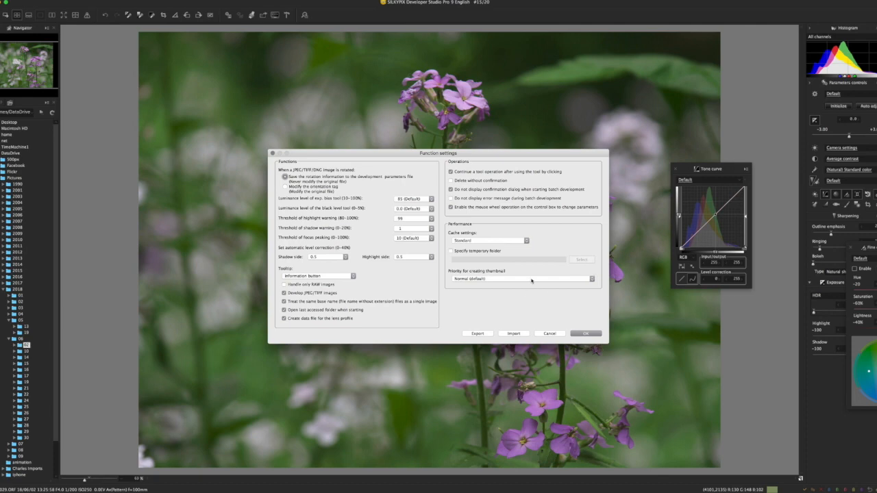
pyautogui.click(432, 228)
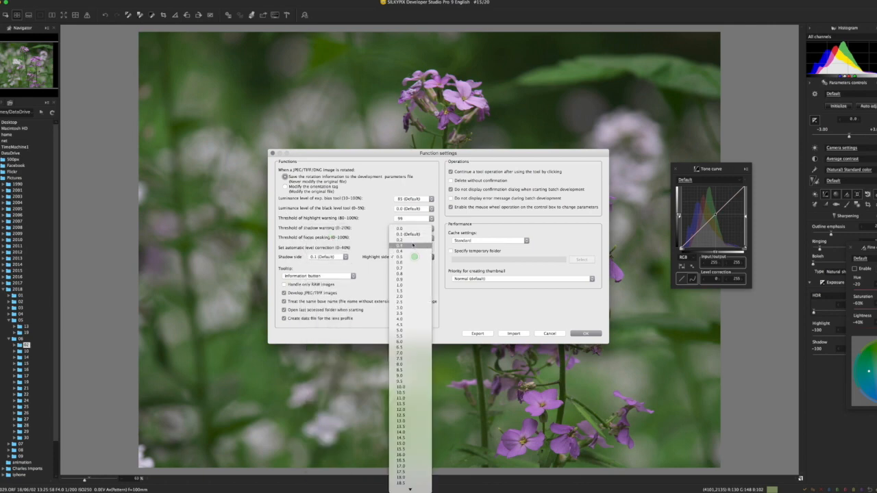
pyautogui.click(400, 238)
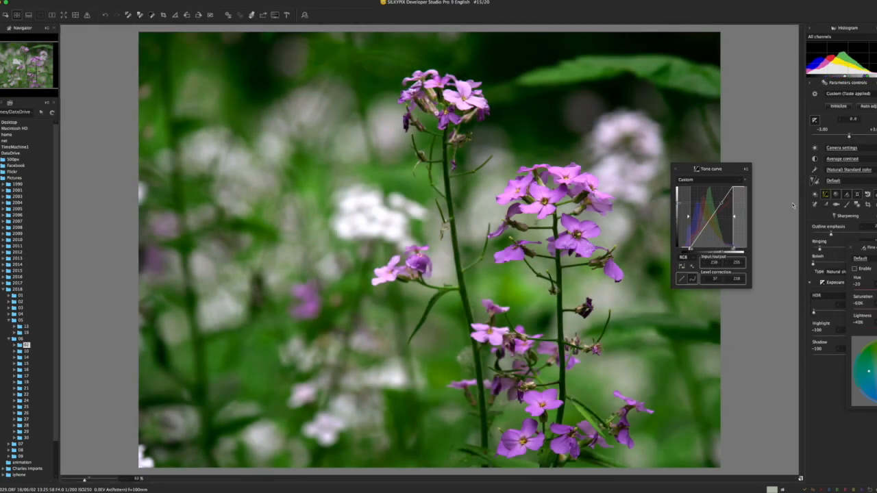
# Step: Drag the Tone curve palette back beside the panel with the punchier custom curve applied
pyautogui.moveTo(710, 169); pyautogui.dragTo(764, 176)
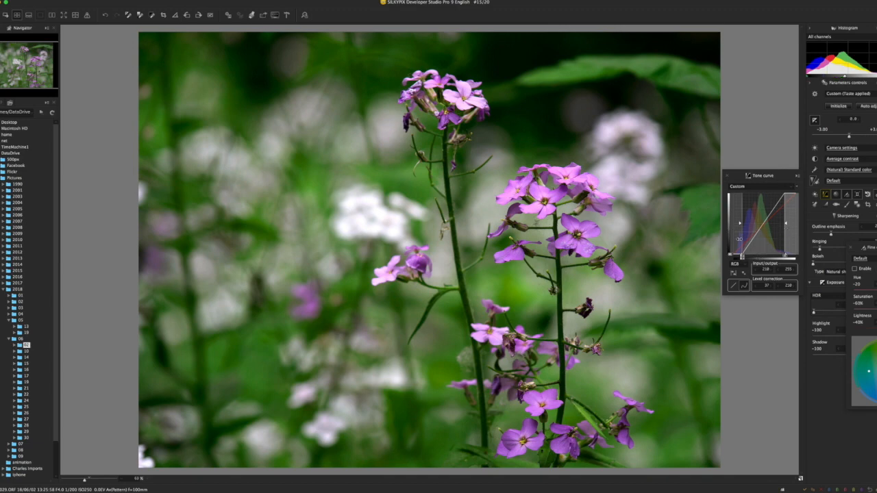
pyautogui.moveTo(669, 243)
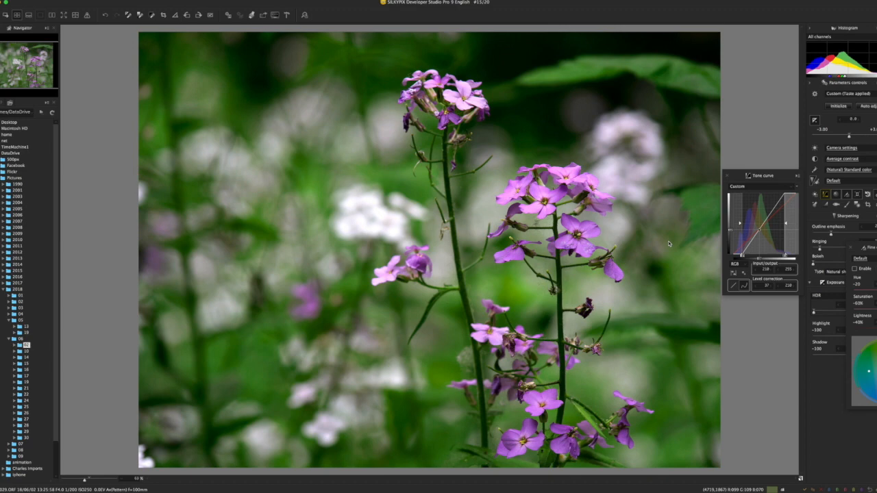
pyautogui.moveTo(435, 165)
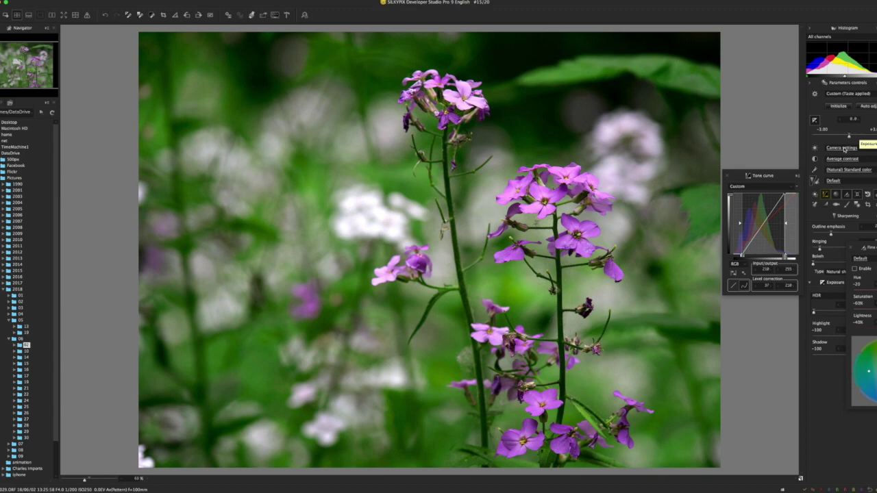
pyautogui.moveTo(684, 277)
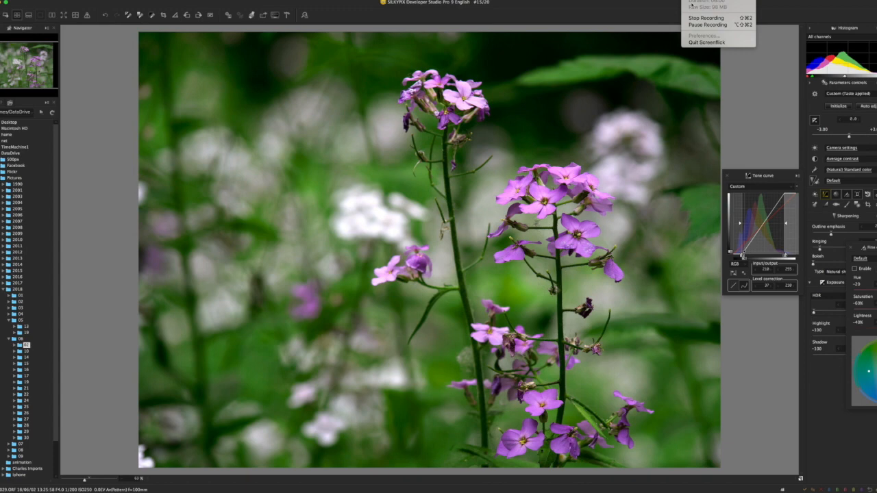
pyautogui.moveTo(707, 41)
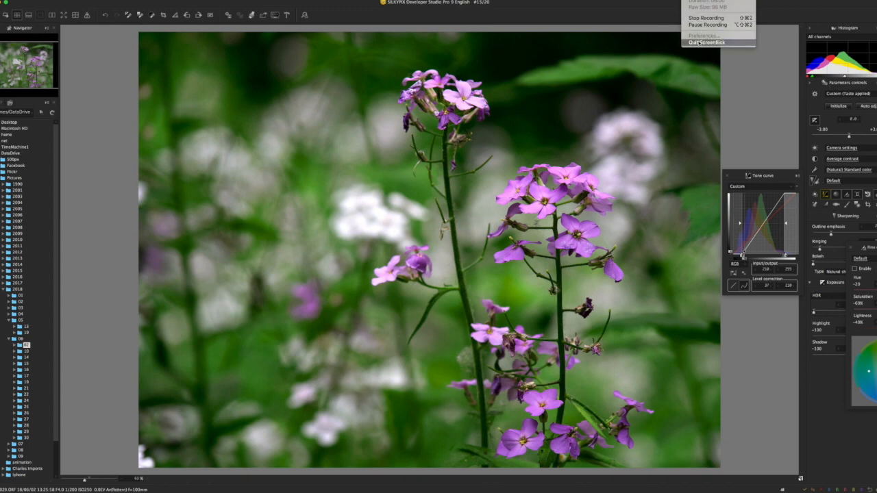